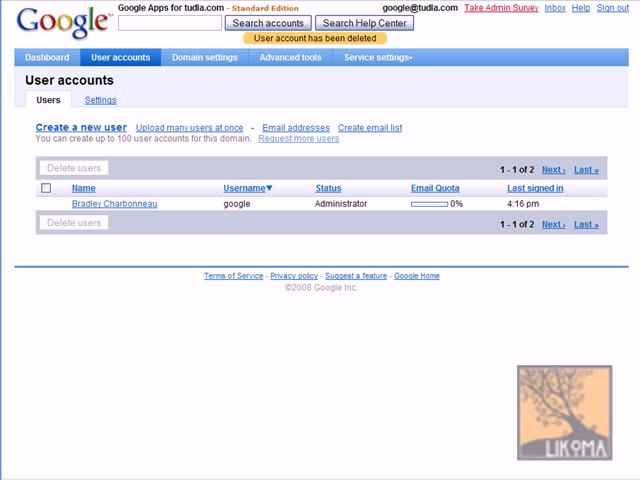
{"action": "mouse_move", "coordinate": [528, 408]}
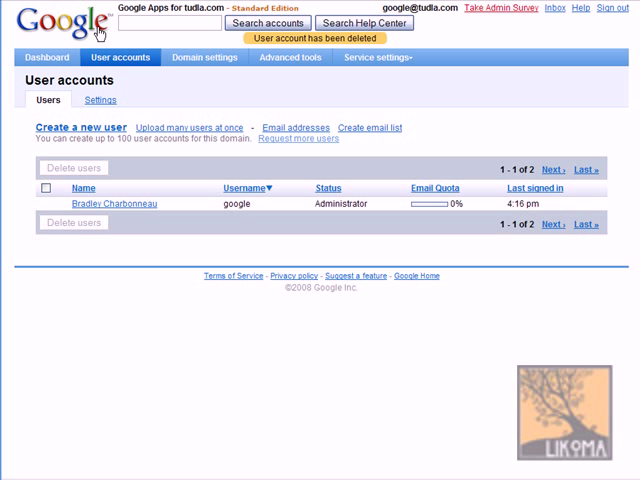
{"action": "mouse_move", "coordinate": [76, 92]}
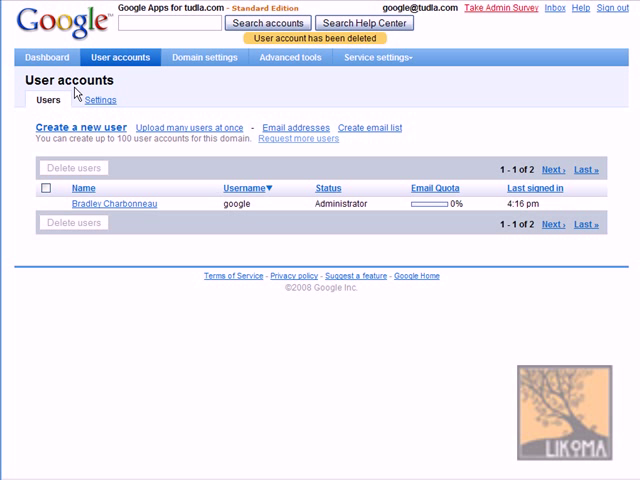
{"action": "mouse_move", "coordinate": [78, 132]}
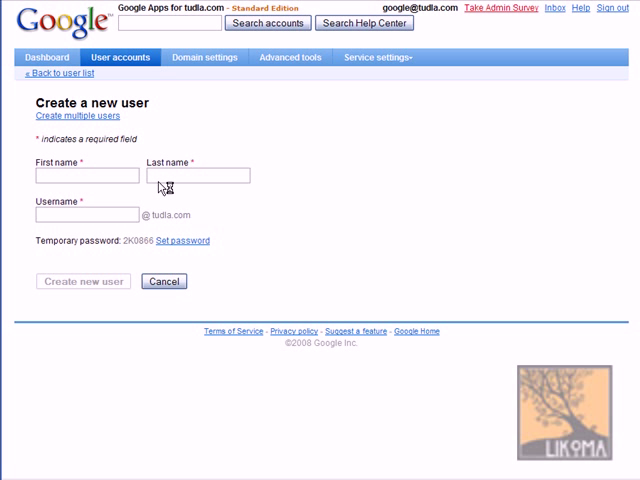
Create user Joe Schmo with username joe and a custom password, then submit the account
{"action": "type", "text": "Joe"}
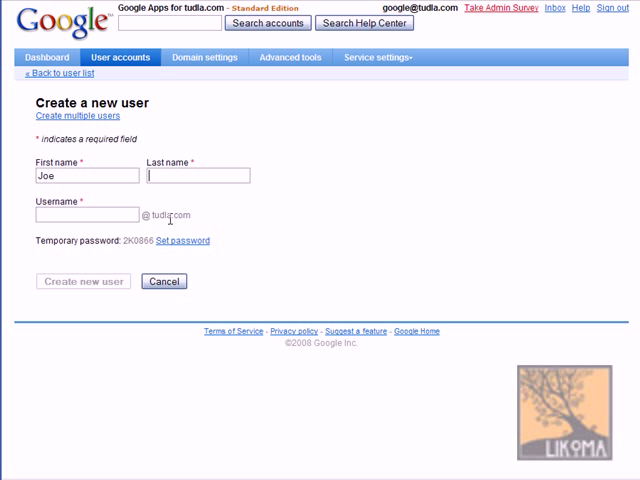
{"action": "type", "text": "Schmo"}
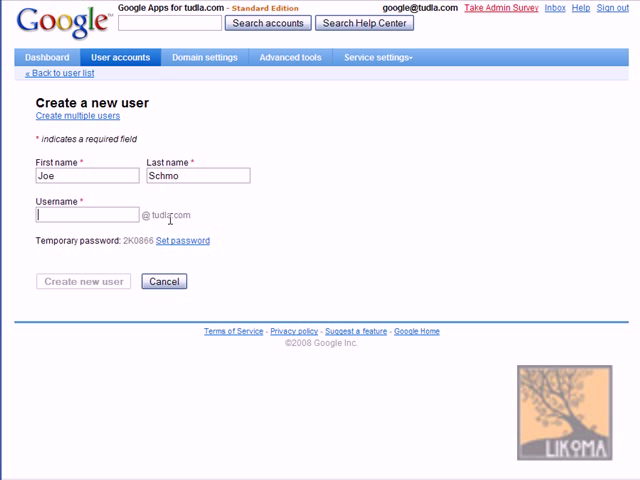
{"action": "type", "text": "joe"}
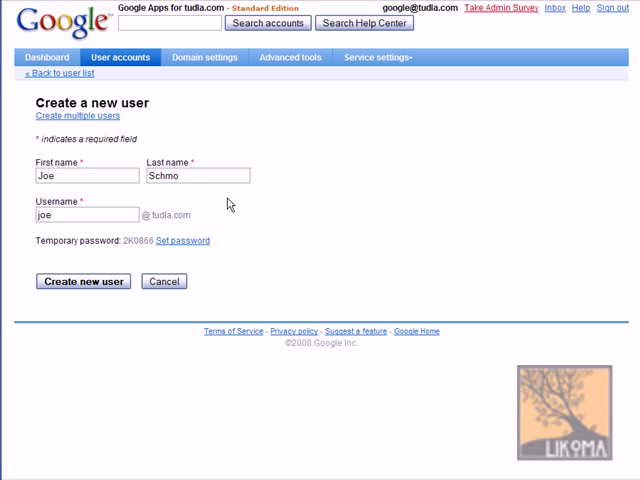
{"action": "double_click", "coordinate": [150, 240]}
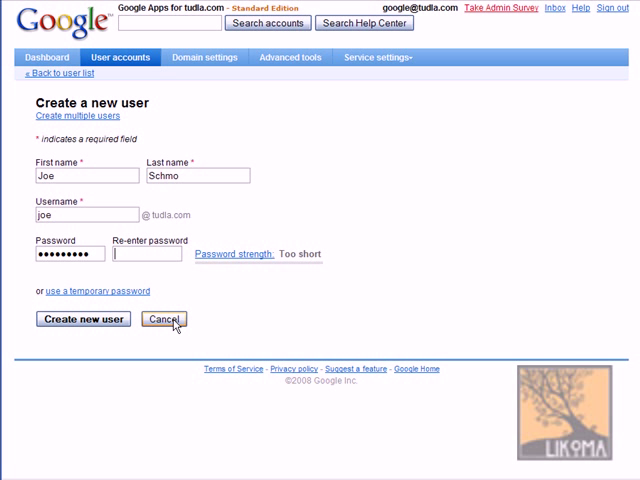
{"action": "type", "text": "••••••••"}
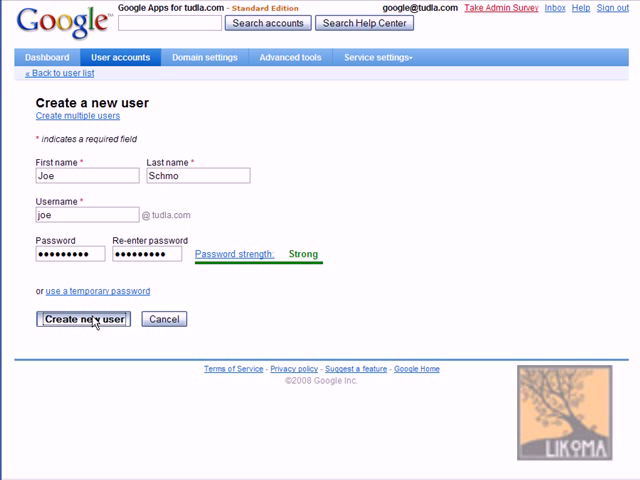
{"action": "left_click", "coordinate": [84, 320]}
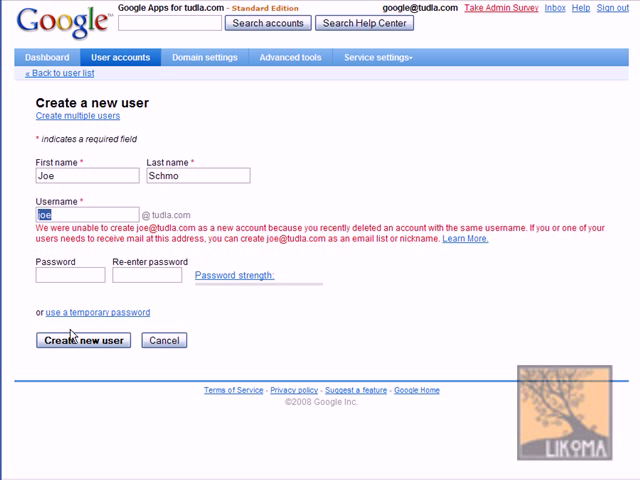
Start entering a replacement username after joe is rejected as recently deleted
{"action": "type", "text": "jo"}
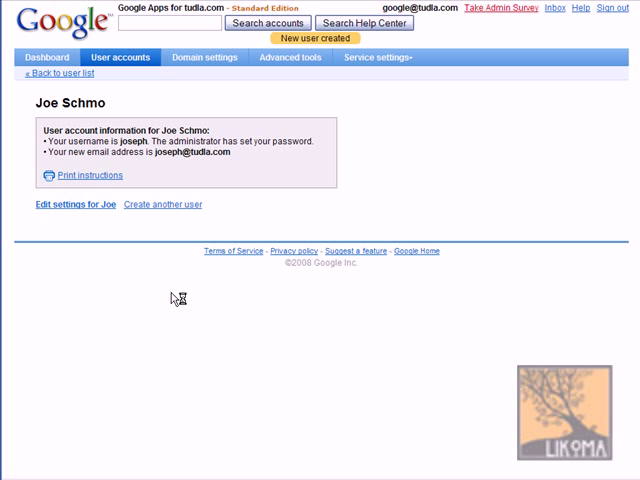
{"action": "mouse_move", "coordinate": [90, 88]}
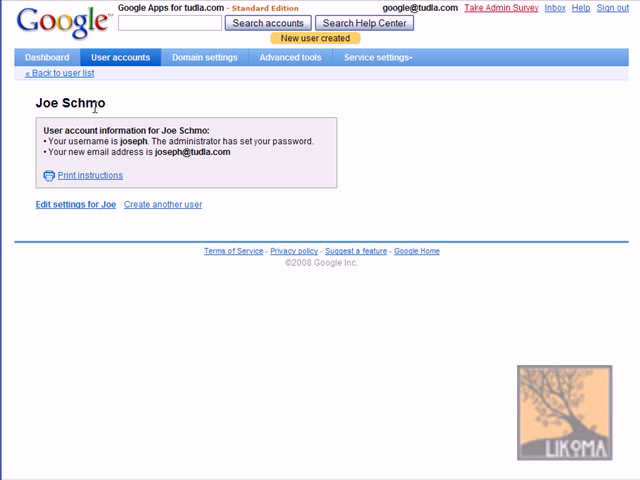
Return to the user accounts list, now showing Joe Schmo (joseph) as newly created
{"action": "left_click", "coordinate": [68, 76]}
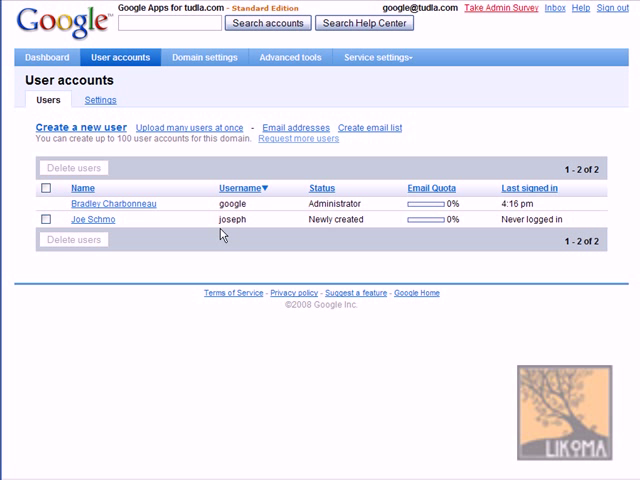
{"action": "mouse_move", "coordinate": [240, 324]}
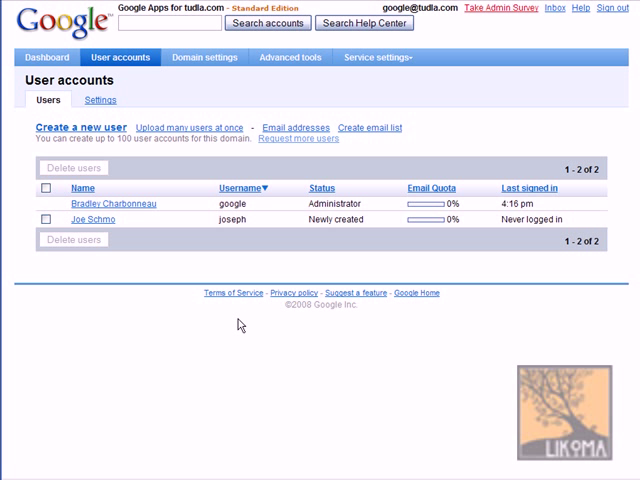
{"action": "mouse_move", "coordinate": [240, 322]}
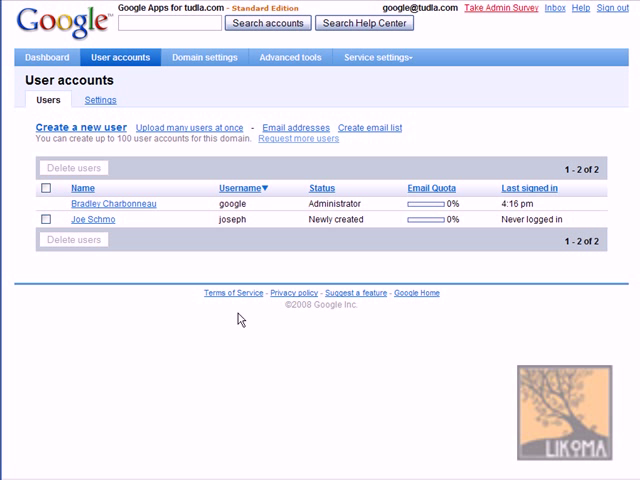
{"action": "mouse_move", "coordinate": [232, 330]}
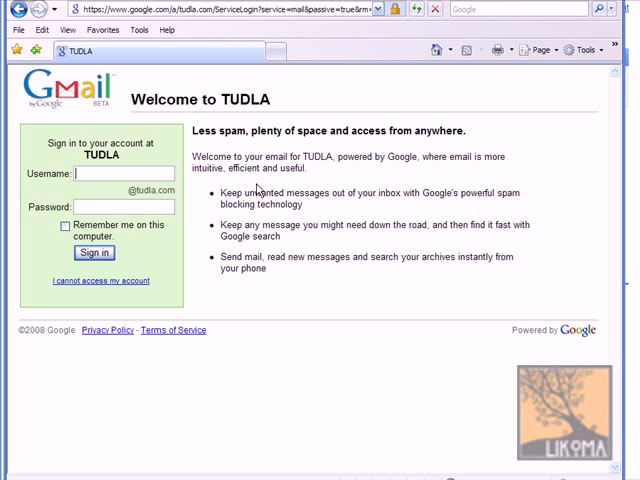
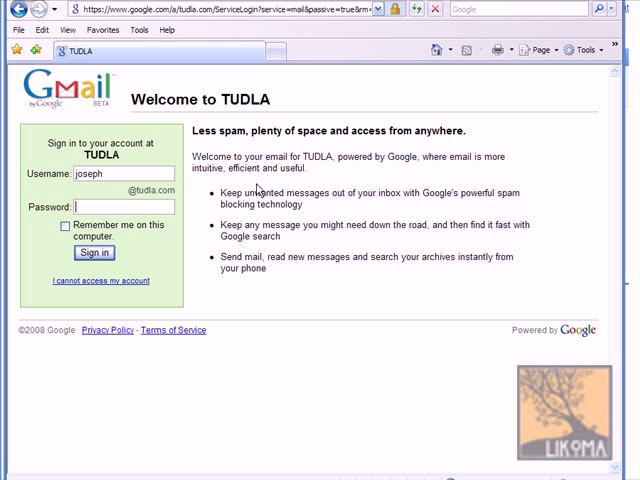
Sign in to TUDLA Gmail as joseph with Remember me on this computer ticked
{"action": "mouse_move", "coordinate": [250, 218]}
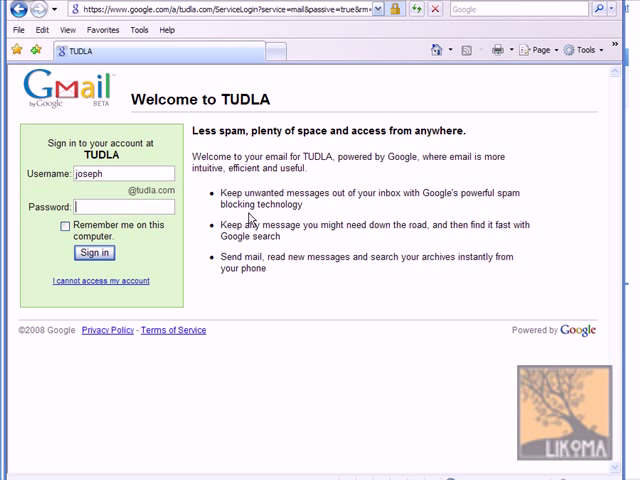
{"action": "type", "text": "password"}
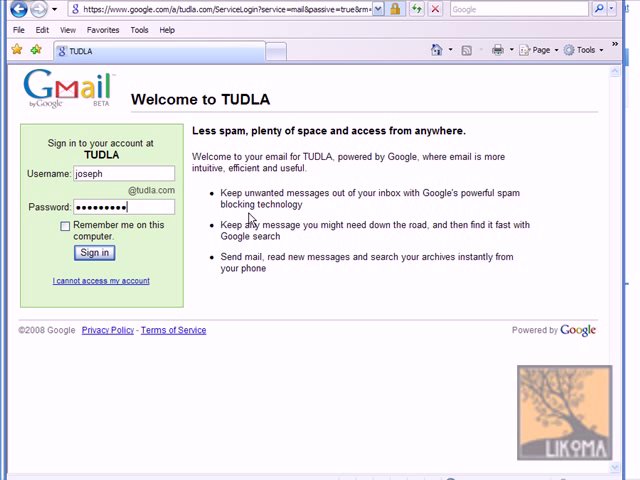
{"action": "left_click", "coordinate": [64, 224]}
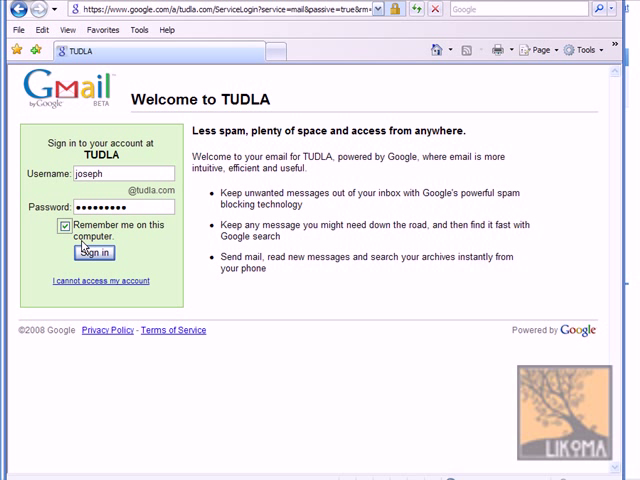
{"action": "left_click", "coordinate": [94, 252]}
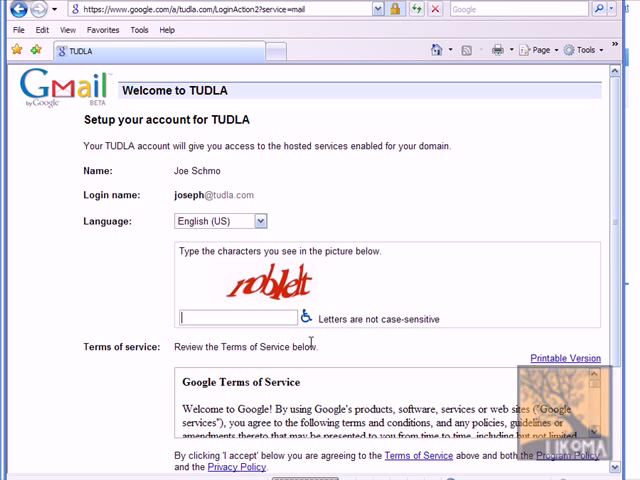
Enter the CAPTCHA text and accept the terms to create joseph's TUDLA mail account
{"action": "type", "text": "robl"}
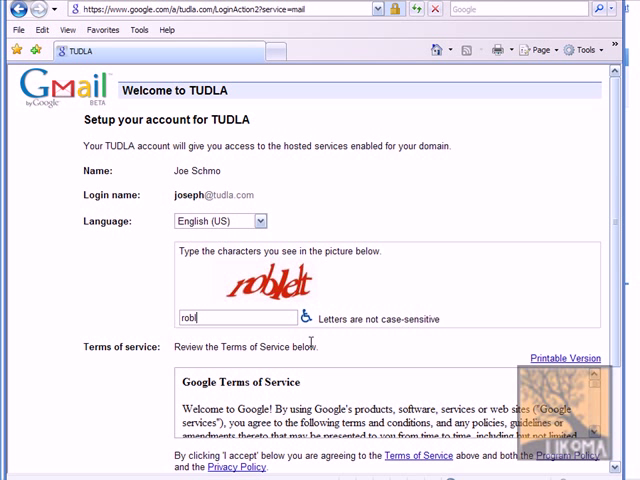
{"action": "scroll", "scroll_direction": "down", "scroll_amount": 3}
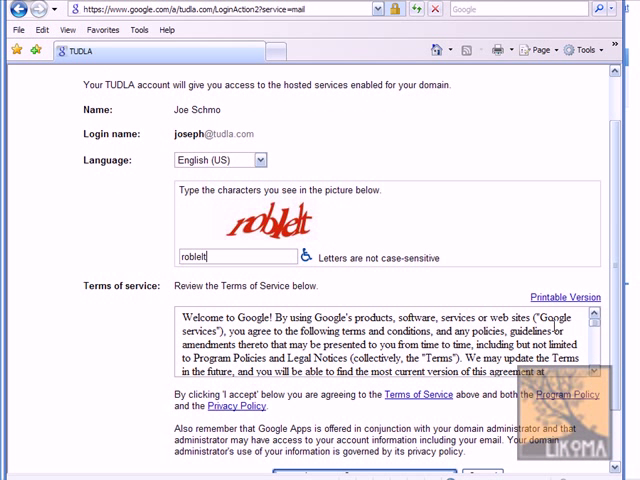
{"action": "scroll", "scroll_direction": "down", "scroll_amount": 3}
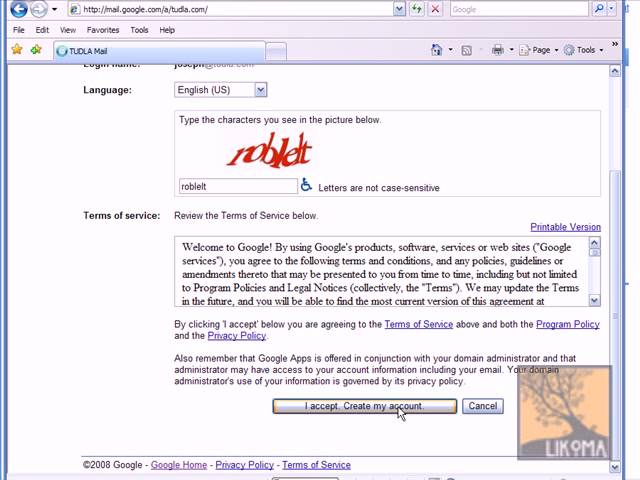
{"action": "left_click", "coordinate": [364, 404]}
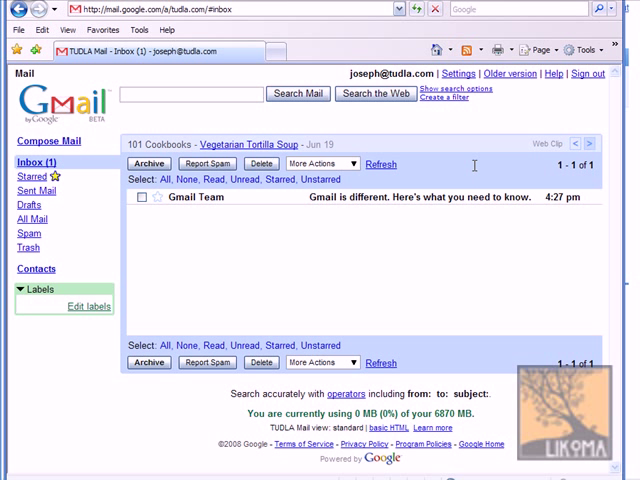
{"action": "mouse_move", "coordinate": [252, 270]}
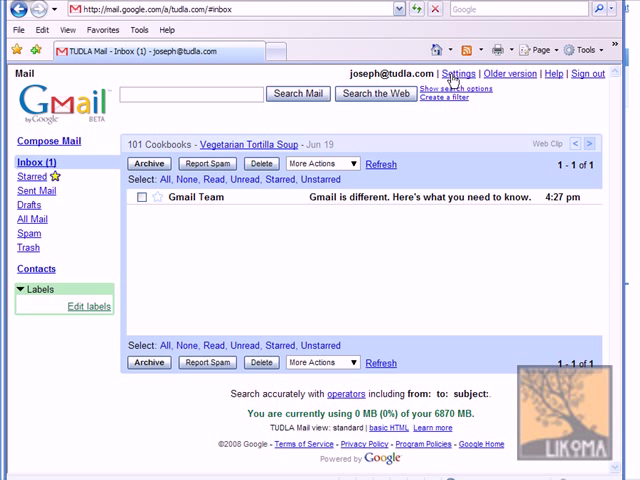
{"action": "mouse_move", "coordinate": [452, 80]}
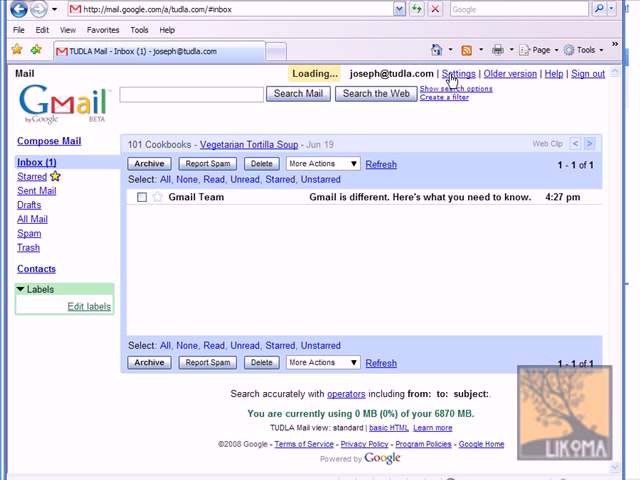
In Forwarding and POP/IMAP settings, enable POP for all mail with TUDLA Mail's copy archived, and save
{"action": "left_click", "coordinate": [458, 72]}
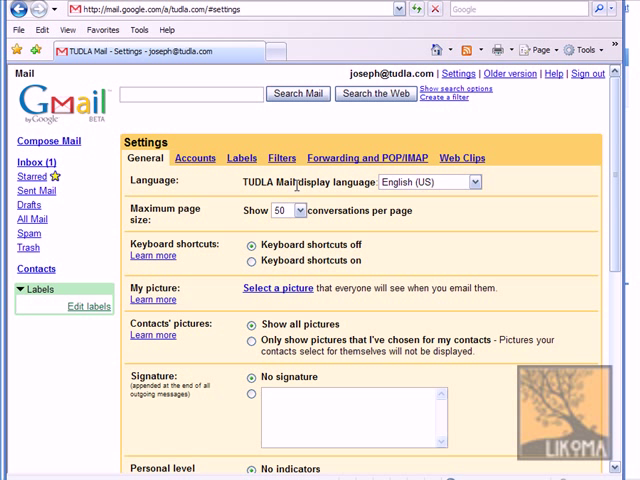
{"action": "mouse_move", "coordinate": [352, 156]}
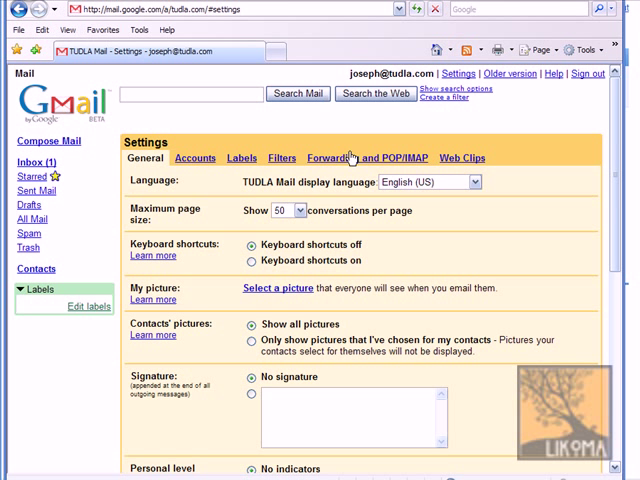
{"action": "left_click", "coordinate": [356, 156]}
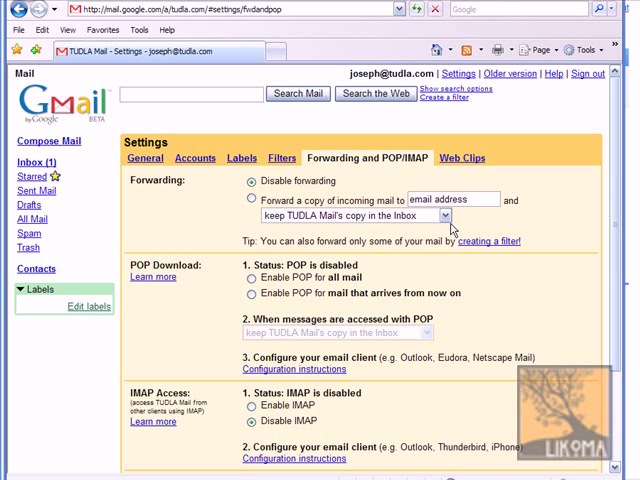
{"action": "double_click", "coordinate": [304, 266]}
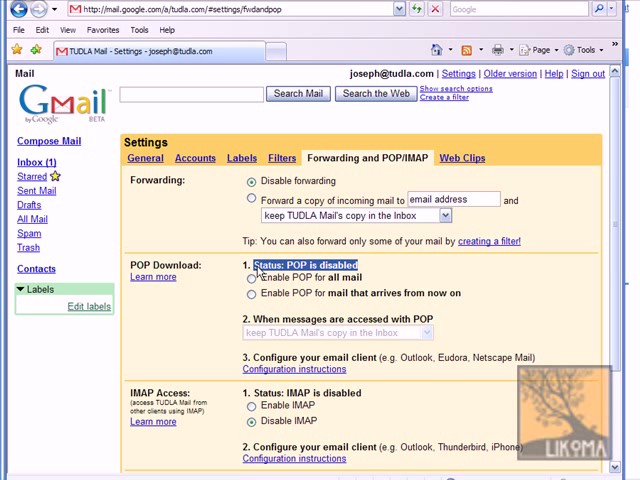
{"action": "double_click", "coordinate": [300, 266]}
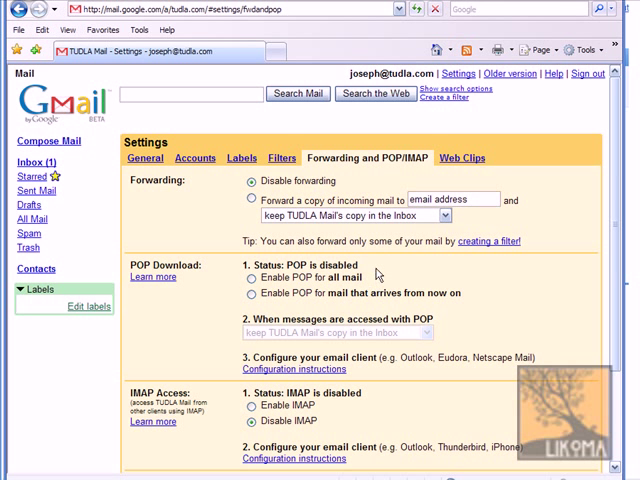
{"action": "scroll", "scroll_direction": "down", "scroll_amount": 3}
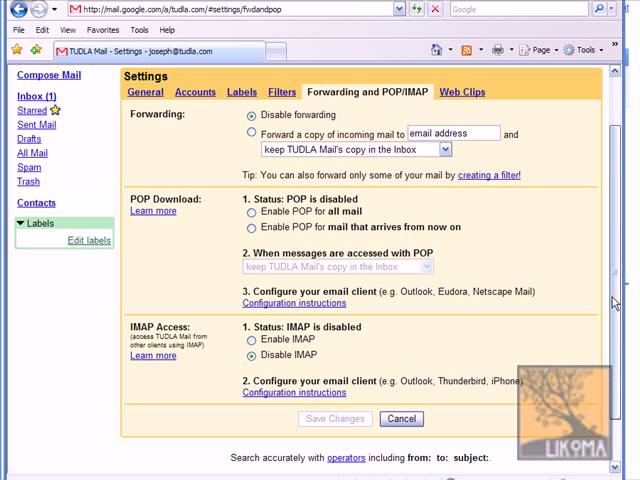
{"action": "left_click", "coordinate": [248, 216]}
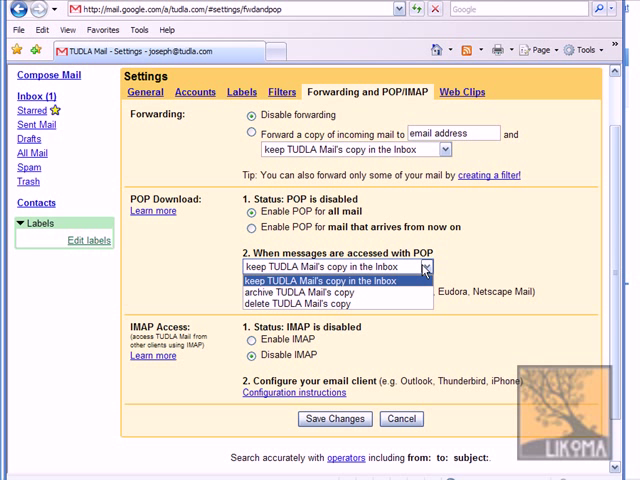
{"action": "mouse_move", "coordinate": [404, 280]}
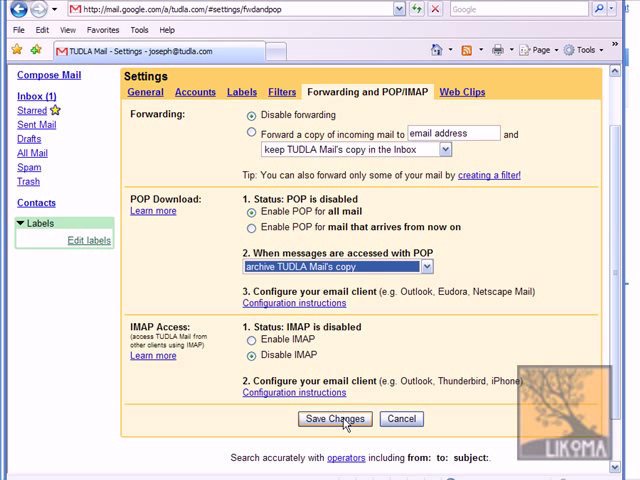
{"action": "left_click", "coordinate": [336, 420]}
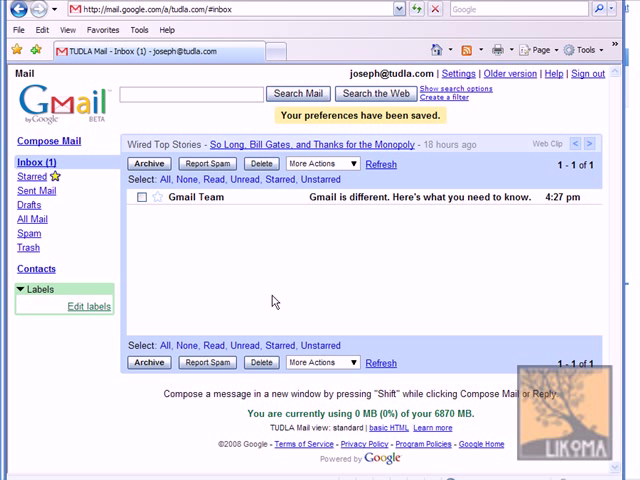
{"action": "mouse_move", "coordinate": [462, 82]}
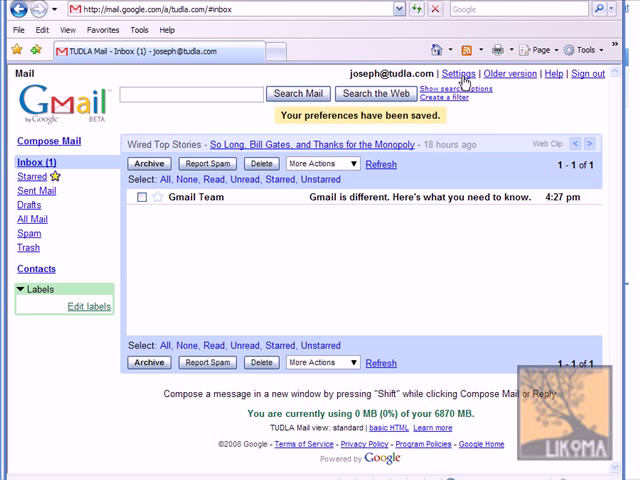
{"action": "left_click", "coordinate": [458, 72]}
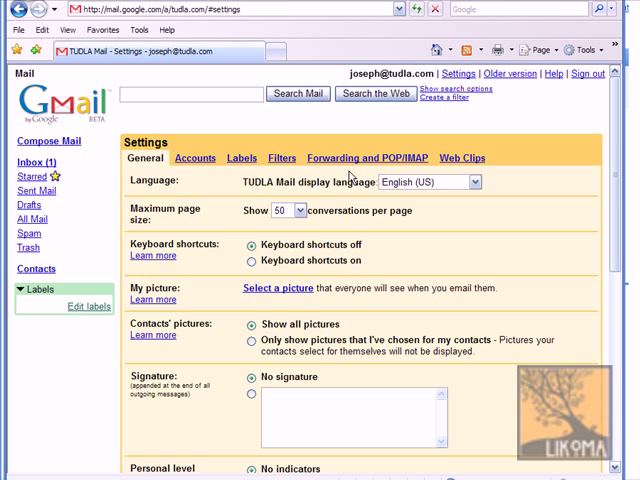
{"action": "left_click", "coordinate": [366, 158]}
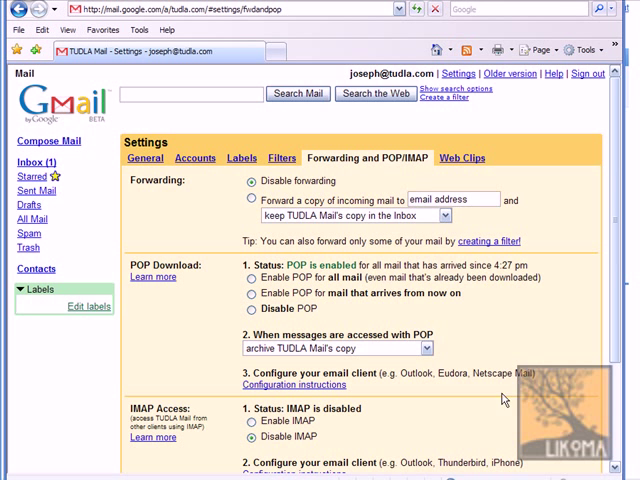
{"action": "scroll", "scroll_direction": "down", "scroll_amount": 3}
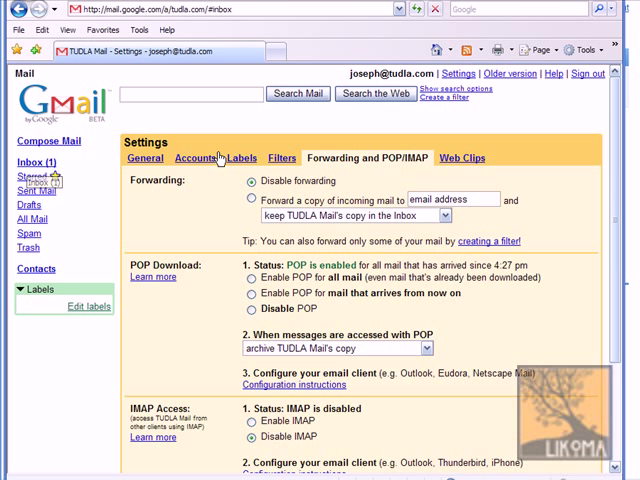
{"action": "left_click", "coordinate": [36, 162]}
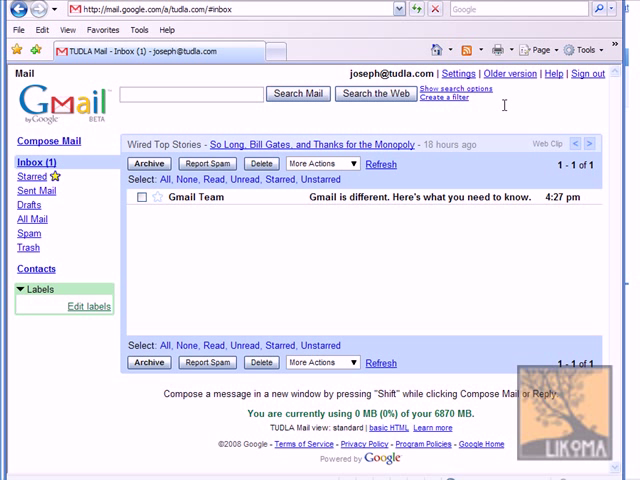
{"action": "mouse_move", "coordinate": [510, 208]}
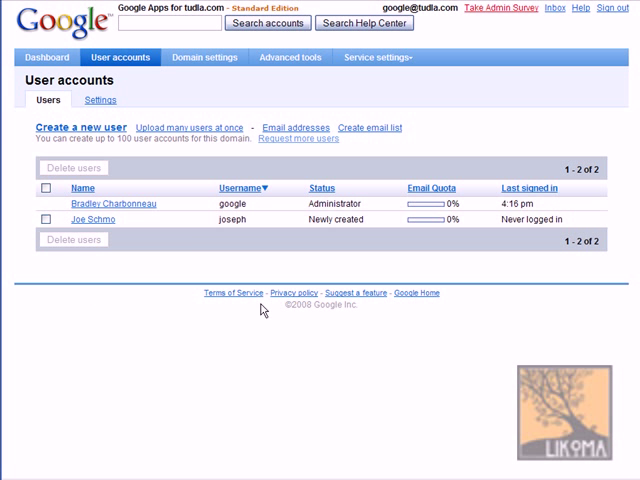
{"action": "mouse_move", "coordinate": [172, 156]}
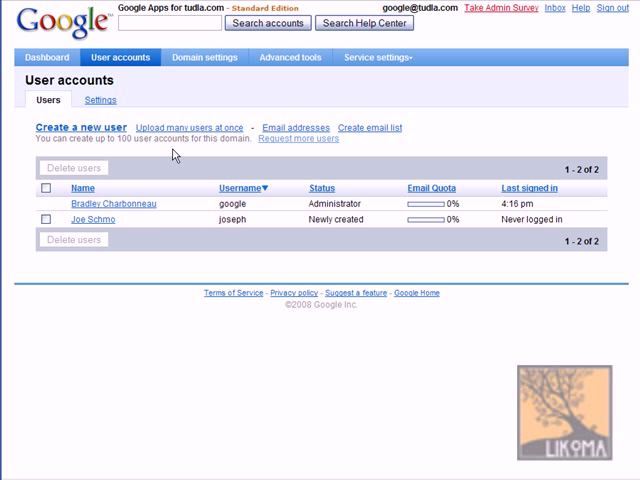
{"action": "mouse_move", "coordinate": [196, 316]}
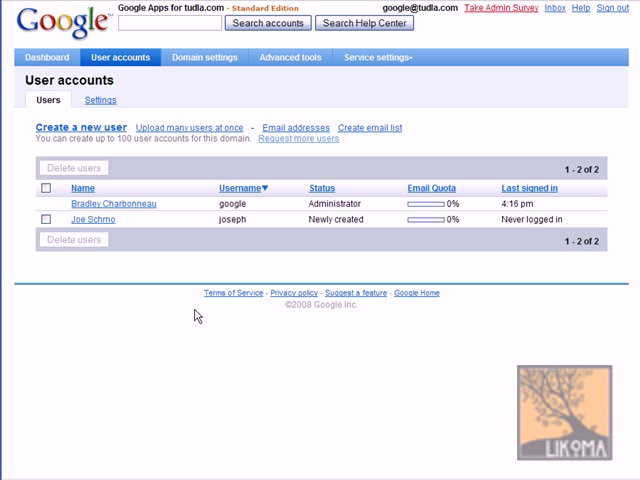
{"action": "mouse_move", "coordinate": [292, 200]}
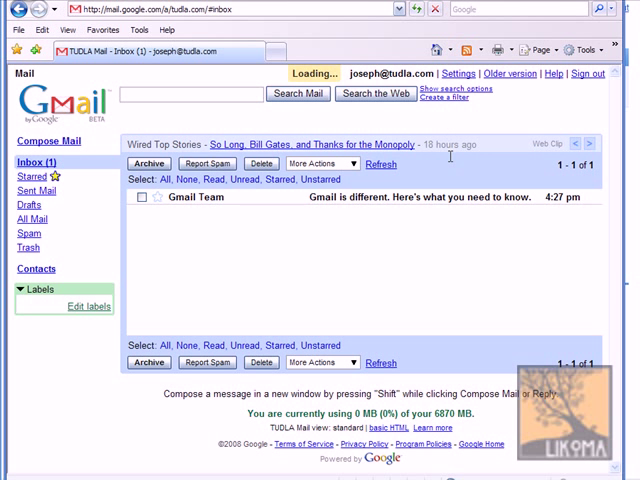
From Forwarding and POP/IMAP settings, reach the mail client configuration instructions for Outlook 2007
{"action": "left_click", "coordinate": [458, 72]}
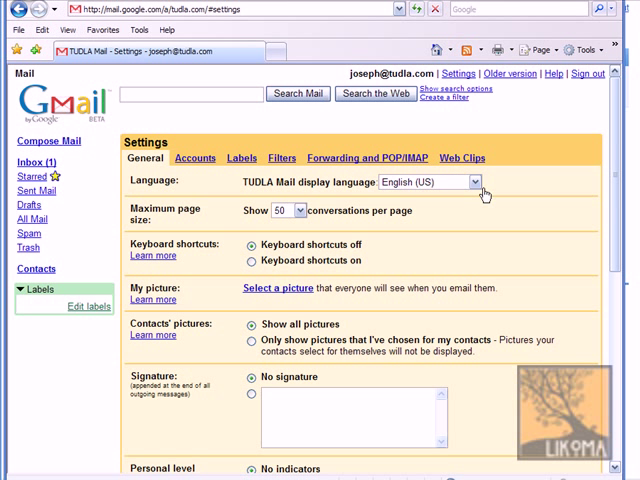
{"action": "left_click", "coordinate": [368, 158]}
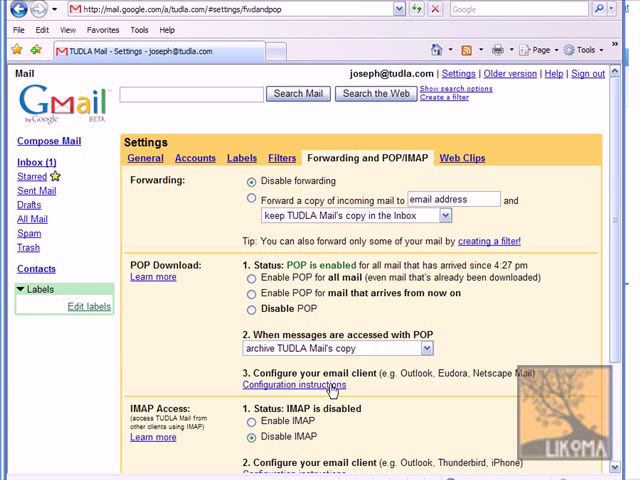
{"action": "left_click", "coordinate": [300, 384]}
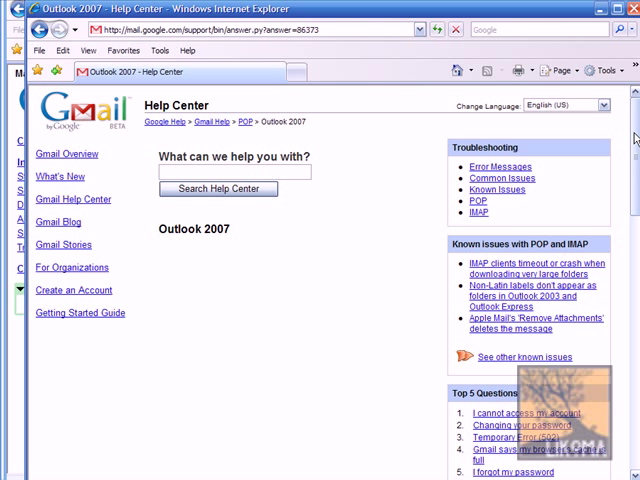
Scroll the Outlook 2007 help page to the Getting Started steps and Add New E-mail Account example
{"action": "scroll", "scroll_direction": "down", "scroll_amount": 3}
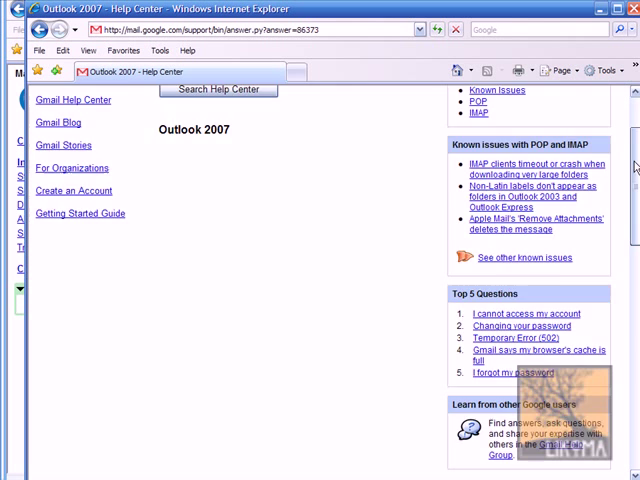
{"action": "scroll", "scroll_direction": "down", "scroll_amount": 3}
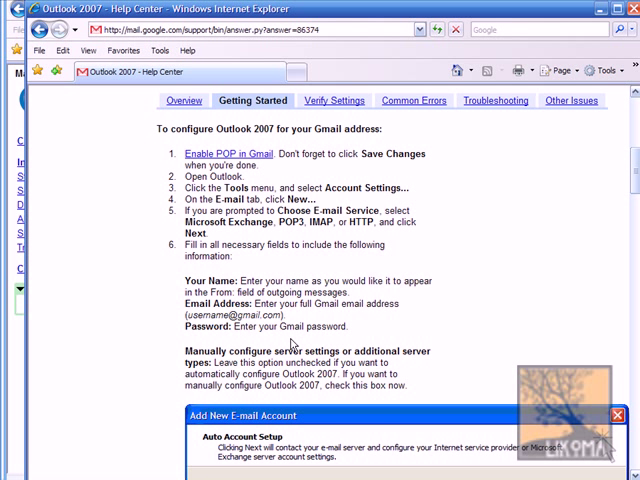
{"action": "scroll", "scroll_direction": "down", "scroll_amount": 3}
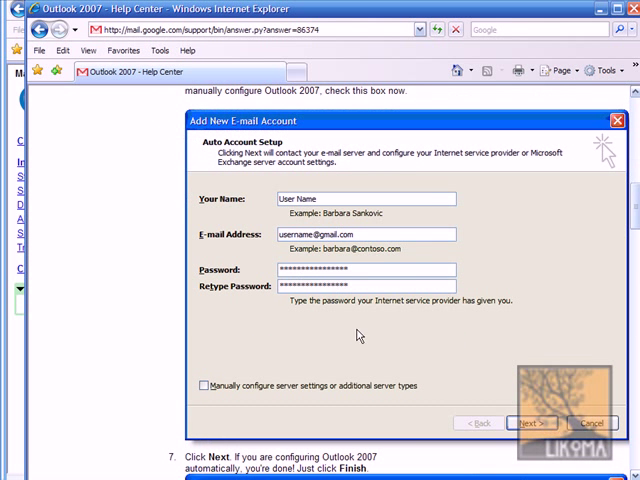
{"action": "mouse_move", "coordinate": [388, 370]}
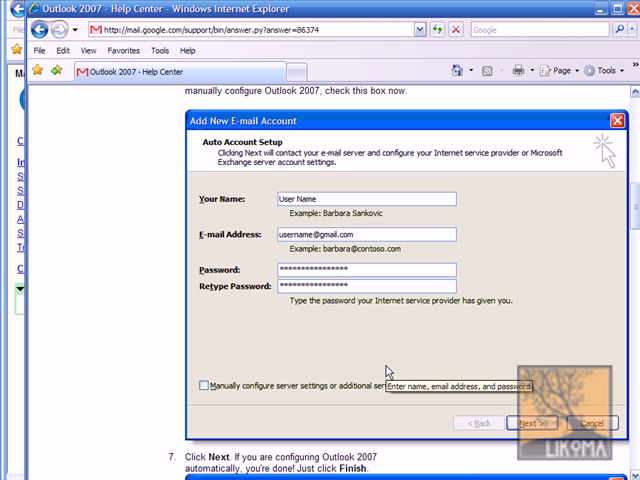
{"action": "mouse_move", "coordinate": [364, 402]}
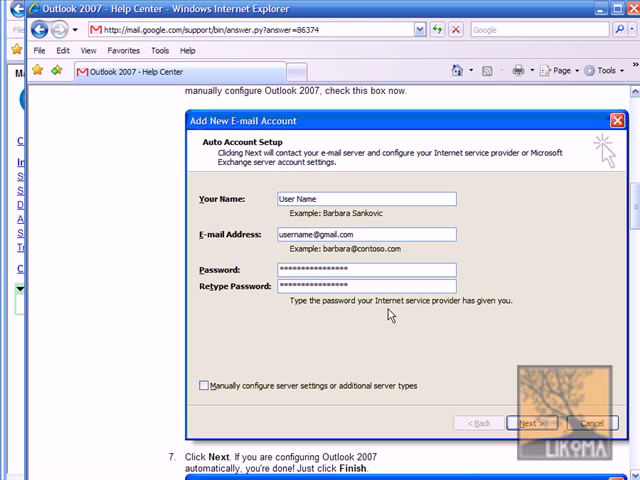
Review server settings pop.gmail.com and smtp.gmail.com and scroll to the guide's final Congratulations step
{"action": "left_click", "coordinate": [532, 422]}
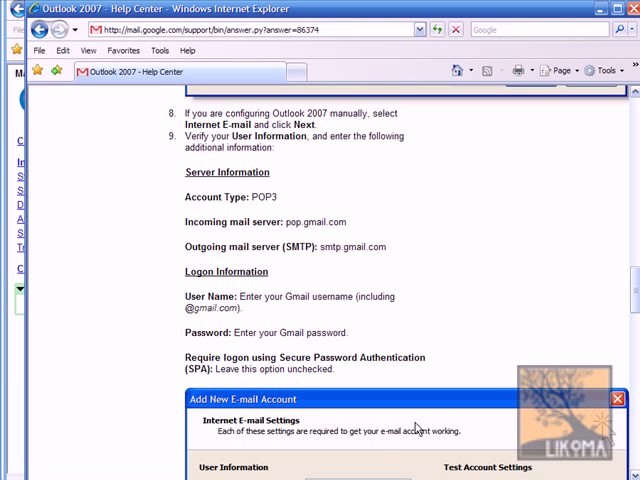
{"action": "double_click", "coordinate": [314, 222]}
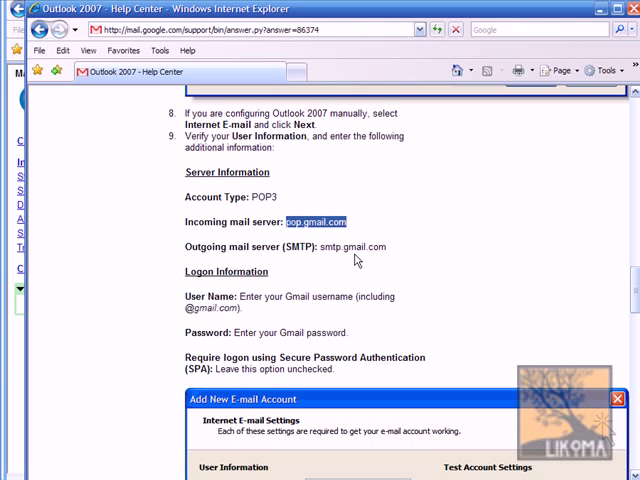
{"action": "double_click", "coordinate": [356, 246]}
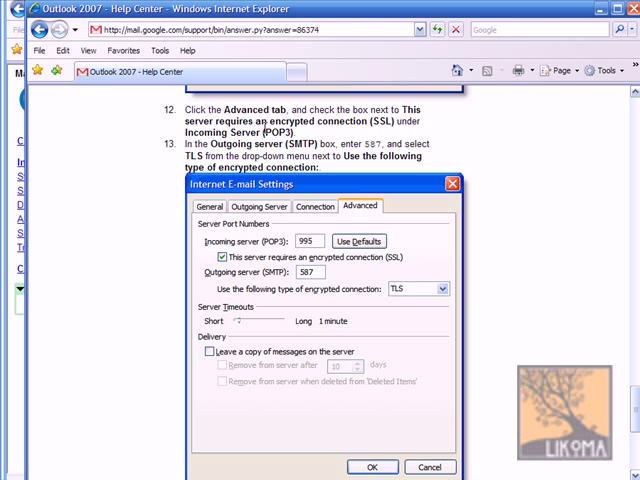
{"action": "mouse_move", "coordinate": [332, 280]}
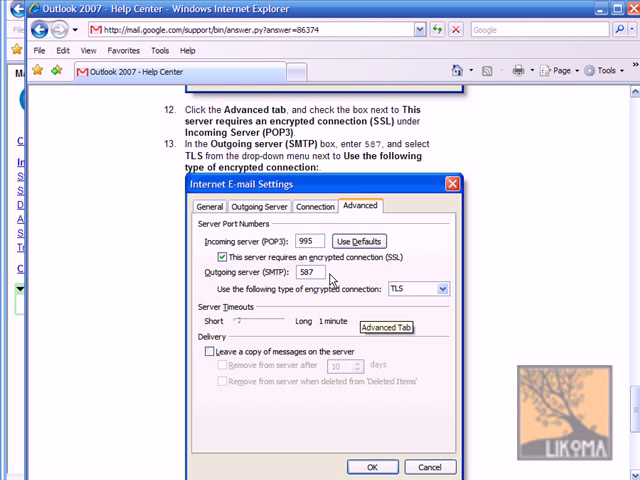
{"action": "scroll", "scroll_direction": "down", "scroll_amount": 3}
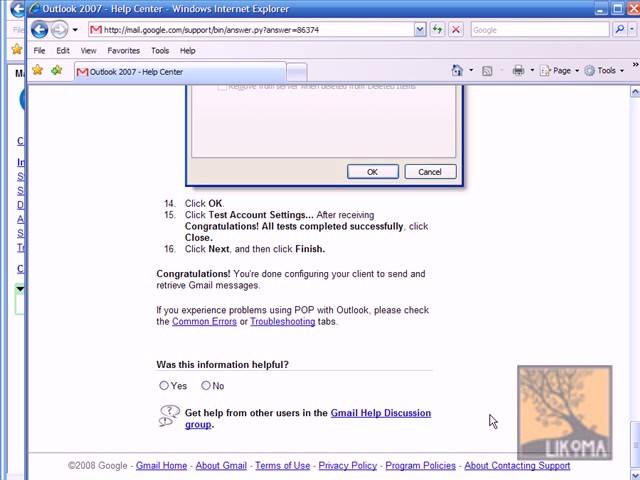
{"action": "mouse_move", "coordinate": [510, 202]}
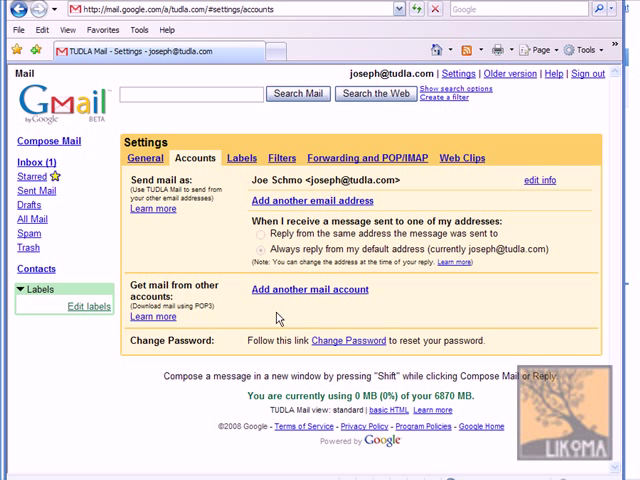
{"action": "mouse_move", "coordinate": [388, 312]}
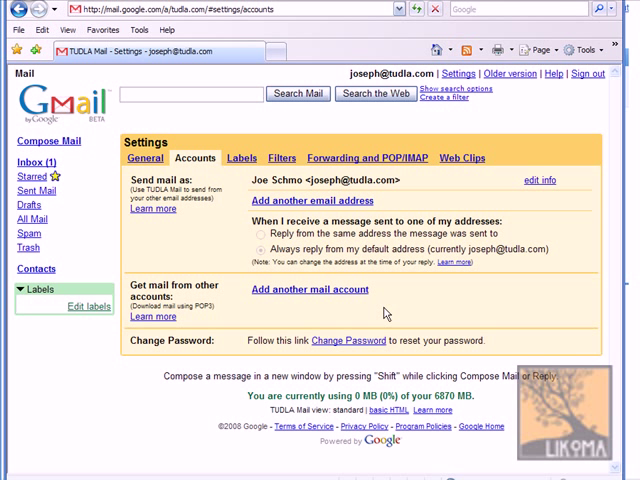
{"action": "mouse_move", "coordinate": [384, 316]}
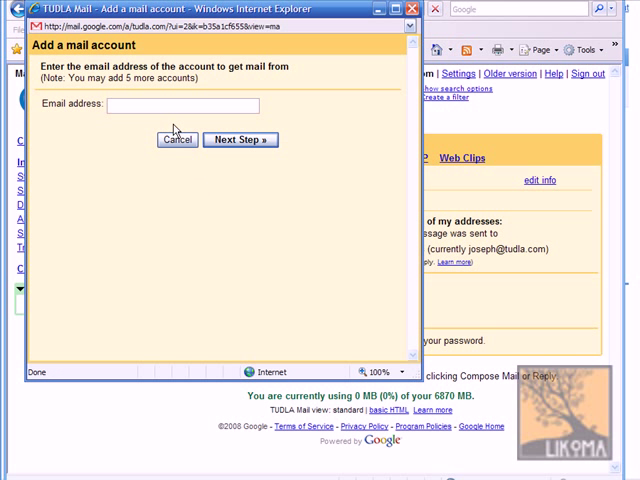
{"action": "type", "text": "josel"}
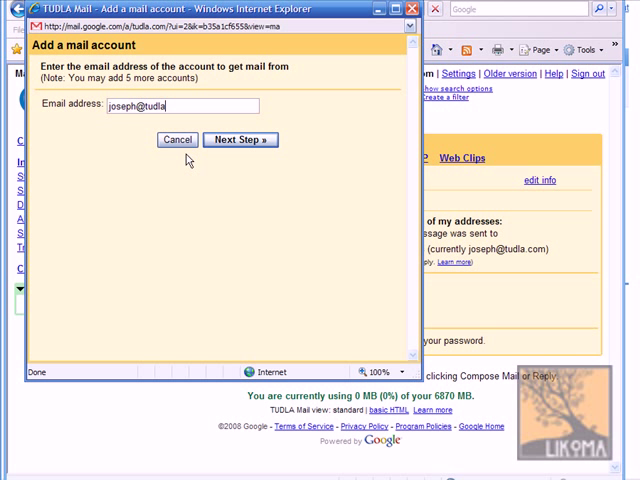
{"action": "type", "text": ".com"}
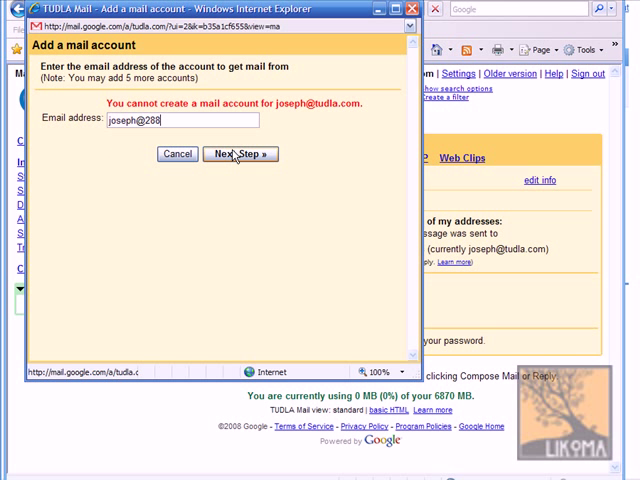
{"action": "type", "text": ".88.888"}
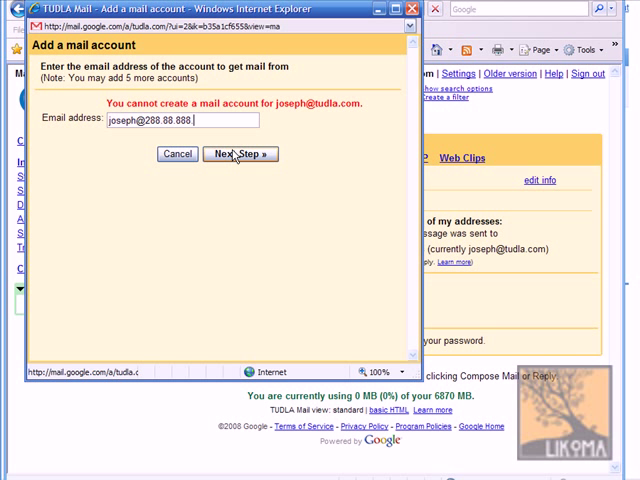
{"action": "type", "text": ".88"}
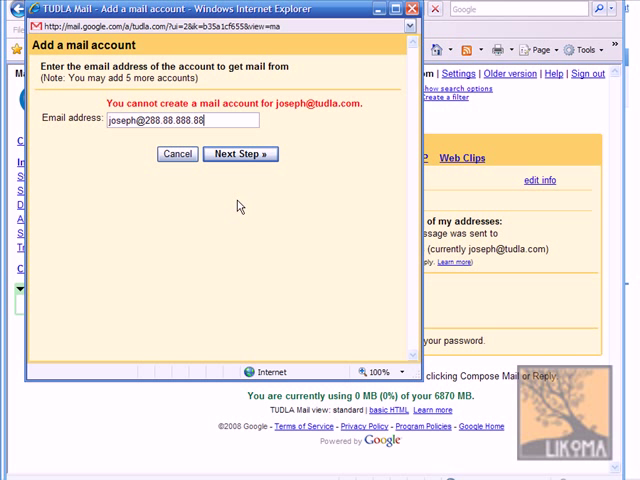
{"action": "mouse_move", "coordinate": [238, 204]}
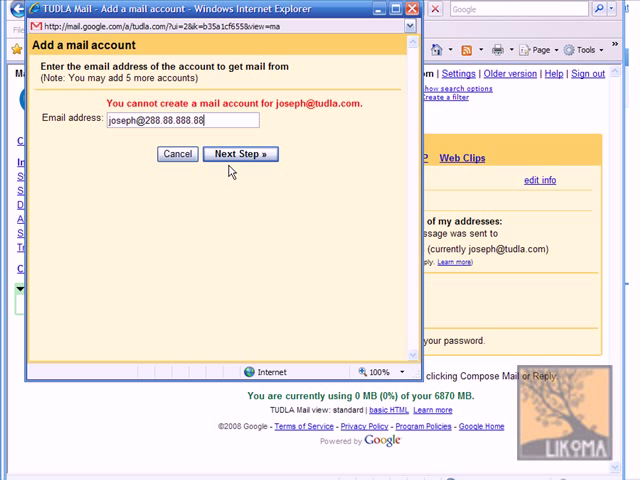